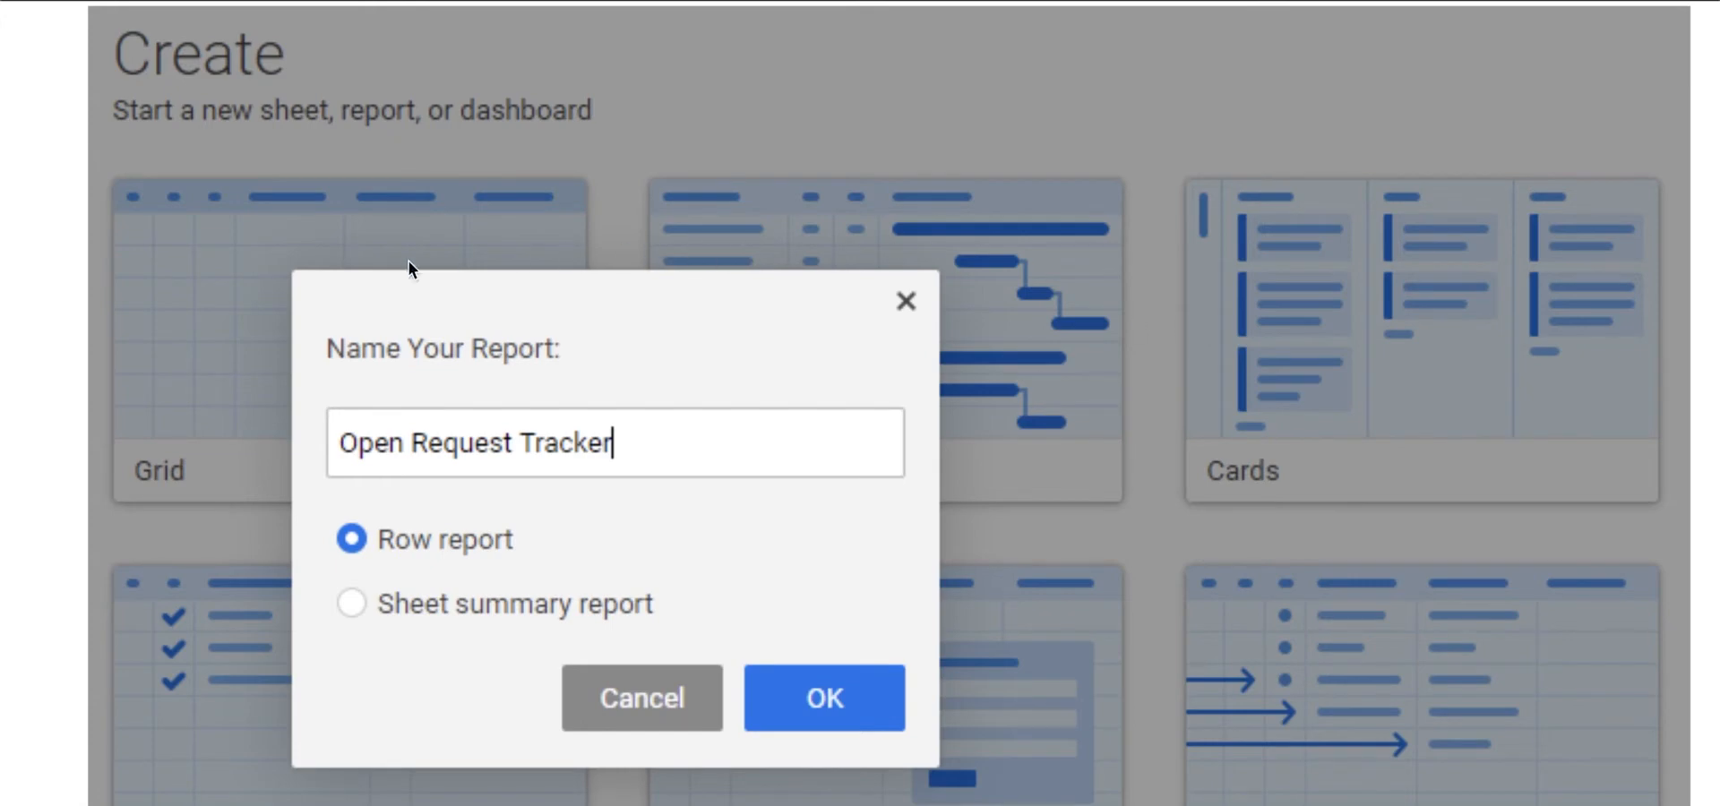
mouse_move(656, 516)
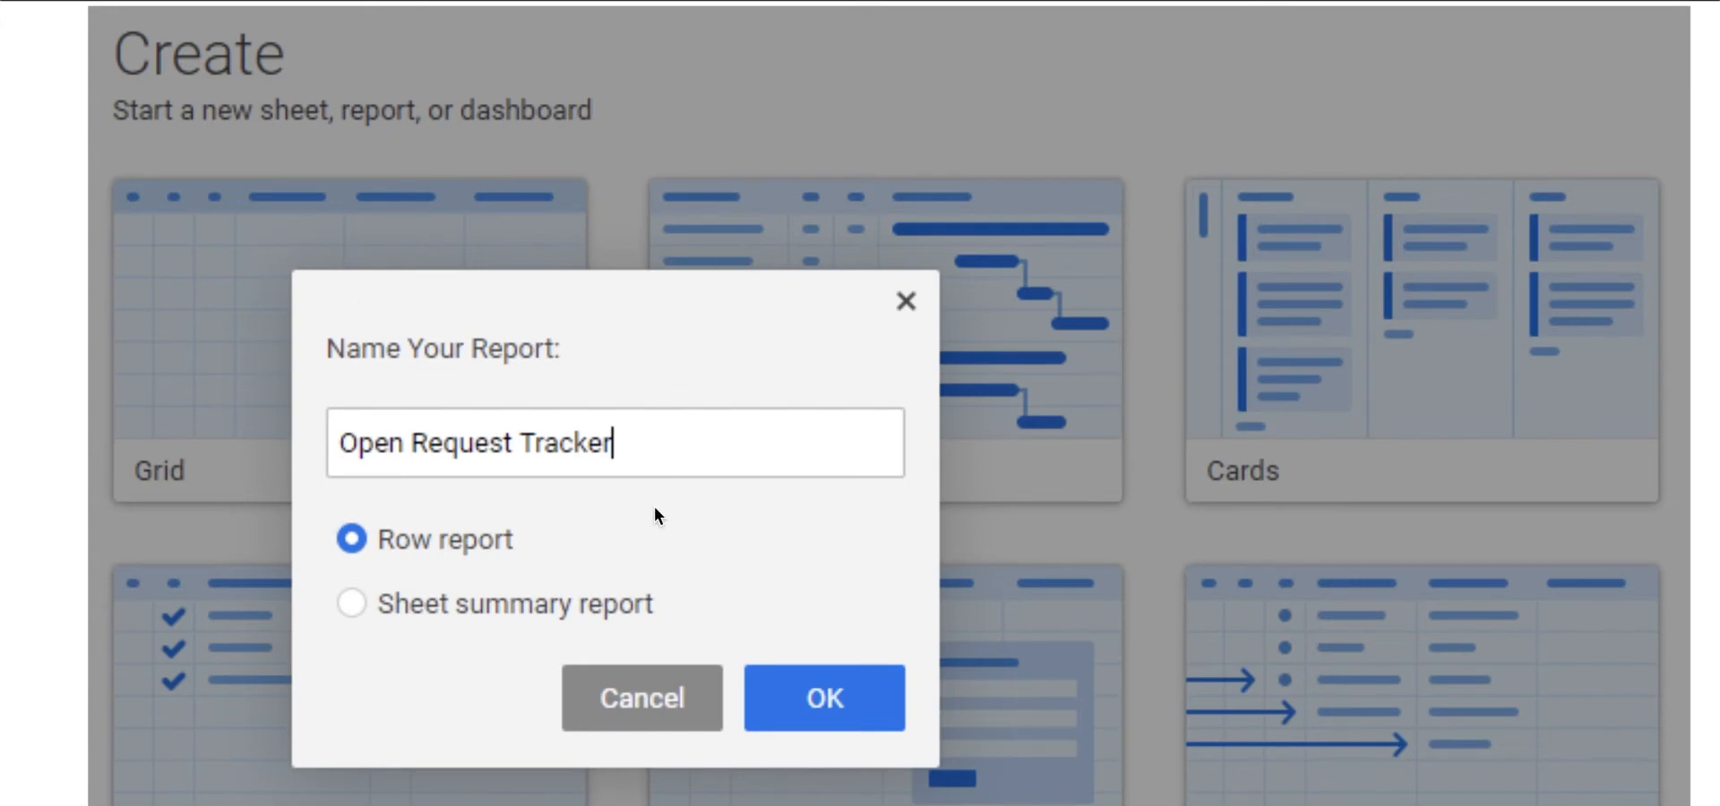
mouse_move(599, 614)
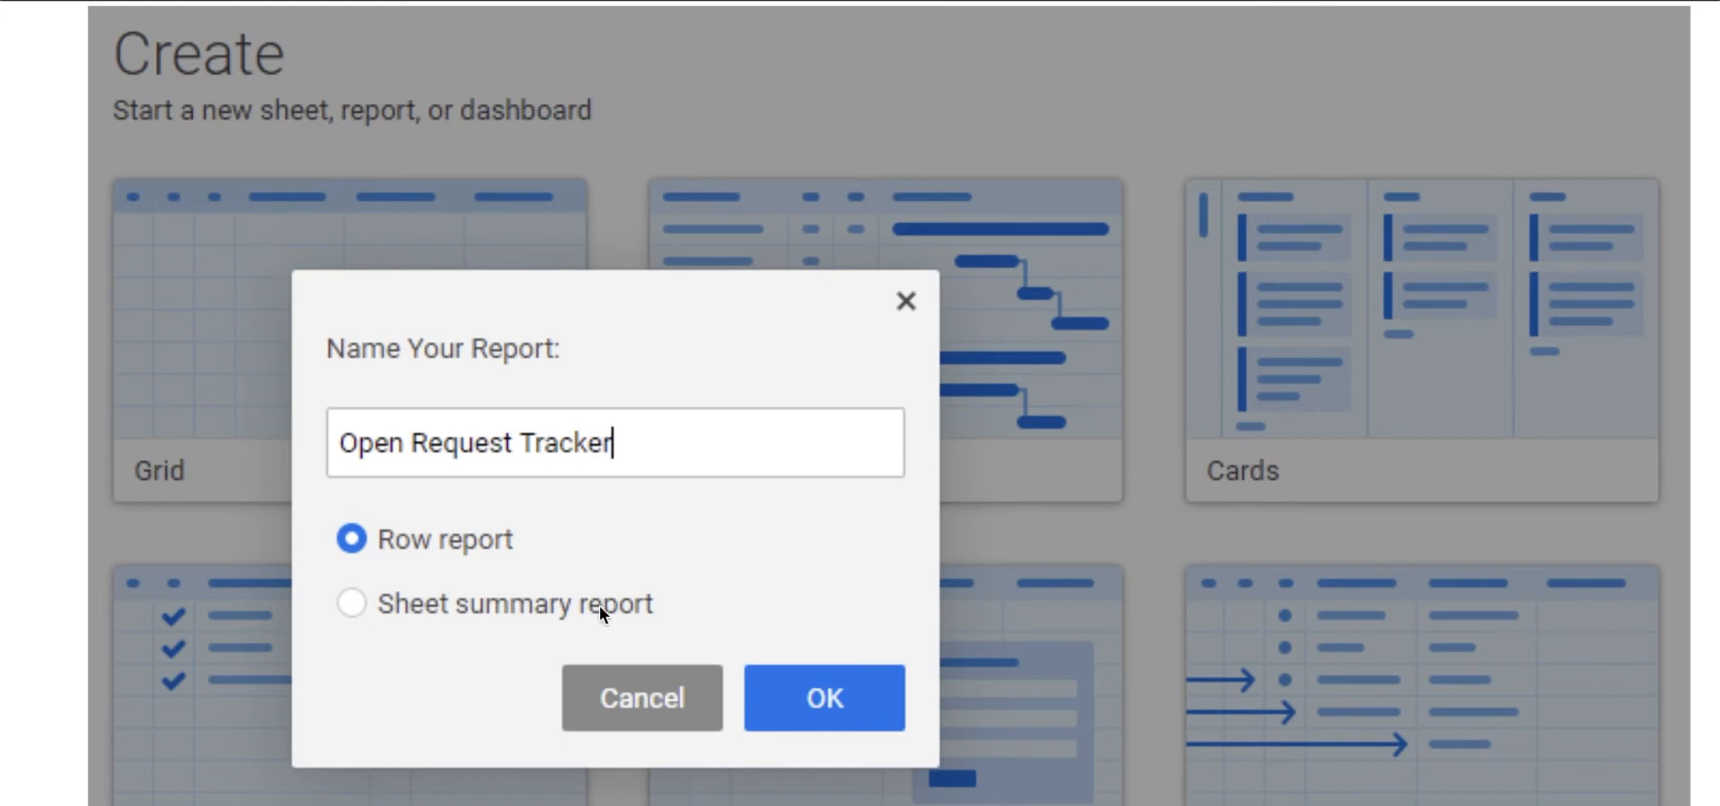
mouse_move(1218, 526)
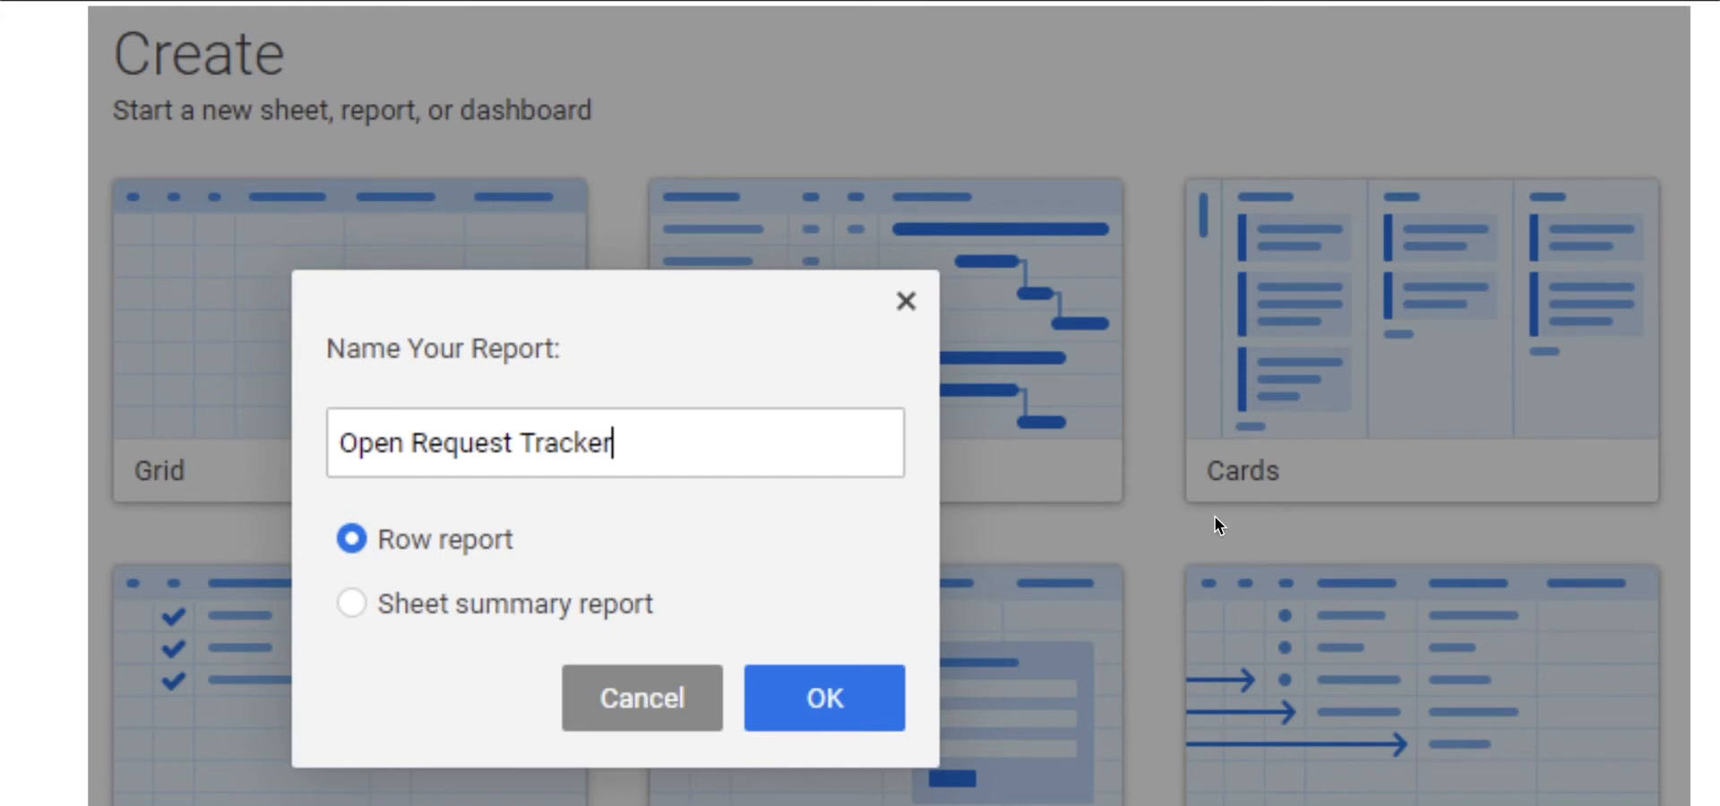
- Create the row report named 'Open Request Tracker'
left_click(824, 697)
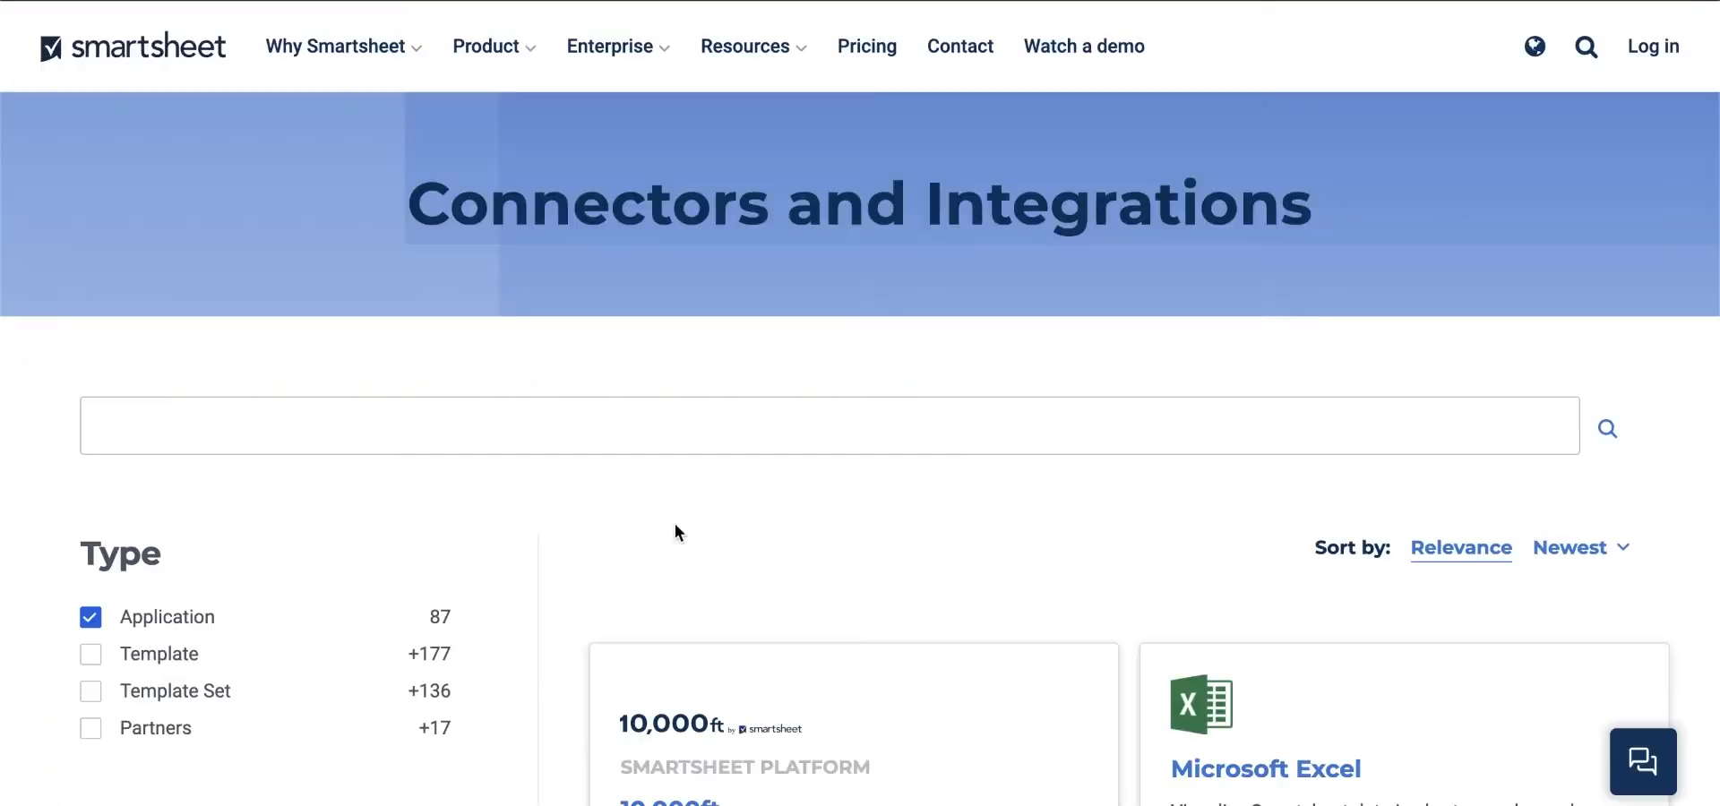
mouse_move(503, 307)
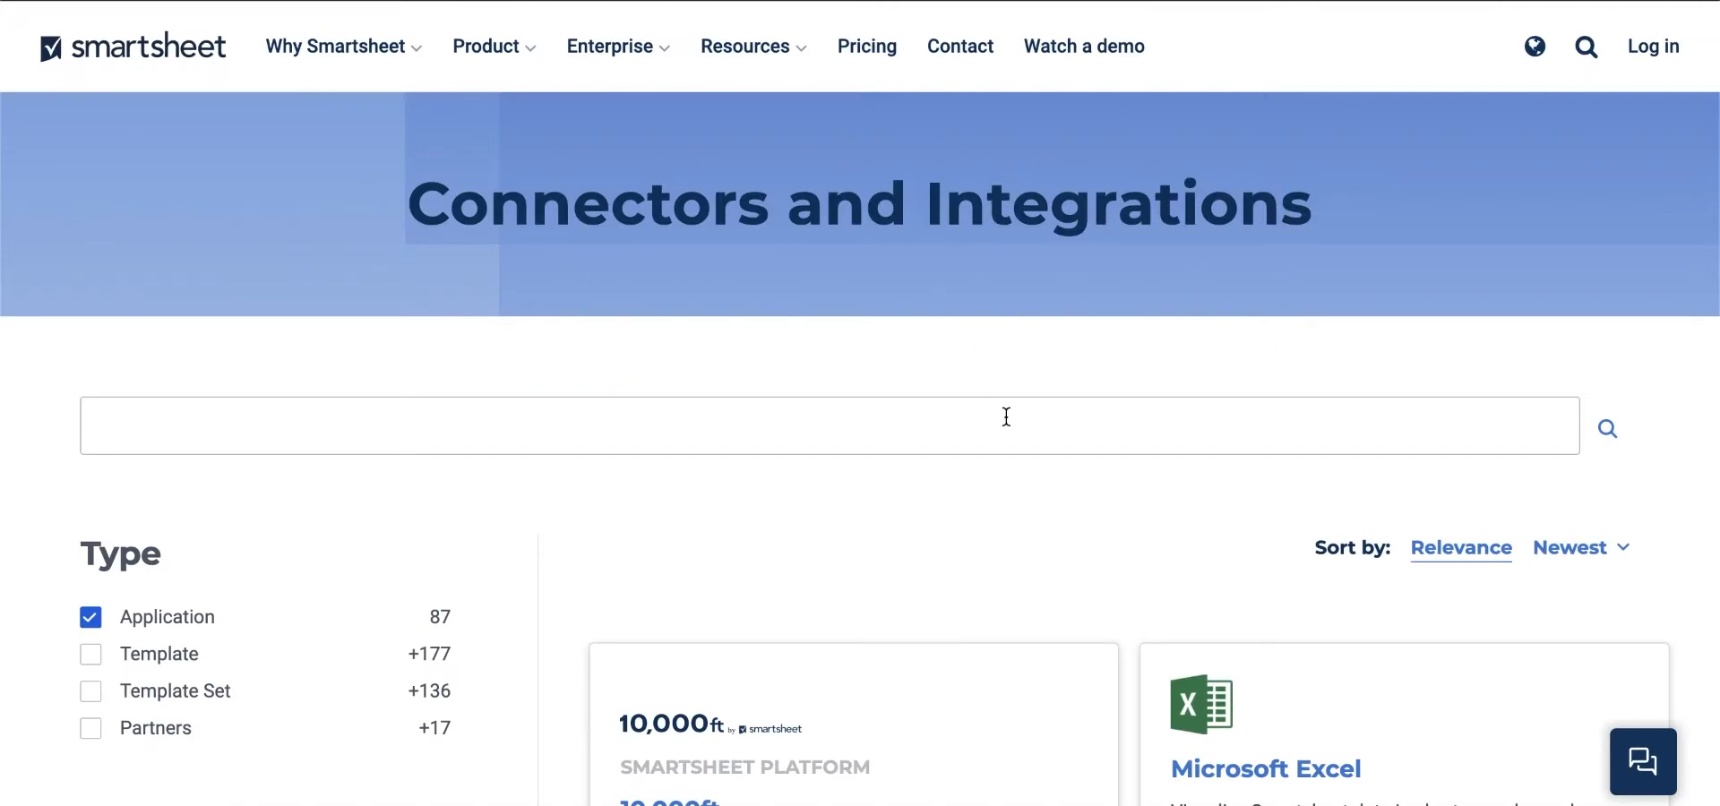
- Scroll through the application connector cards such as Excel, Salesforce and Jira
scroll("down", 3)
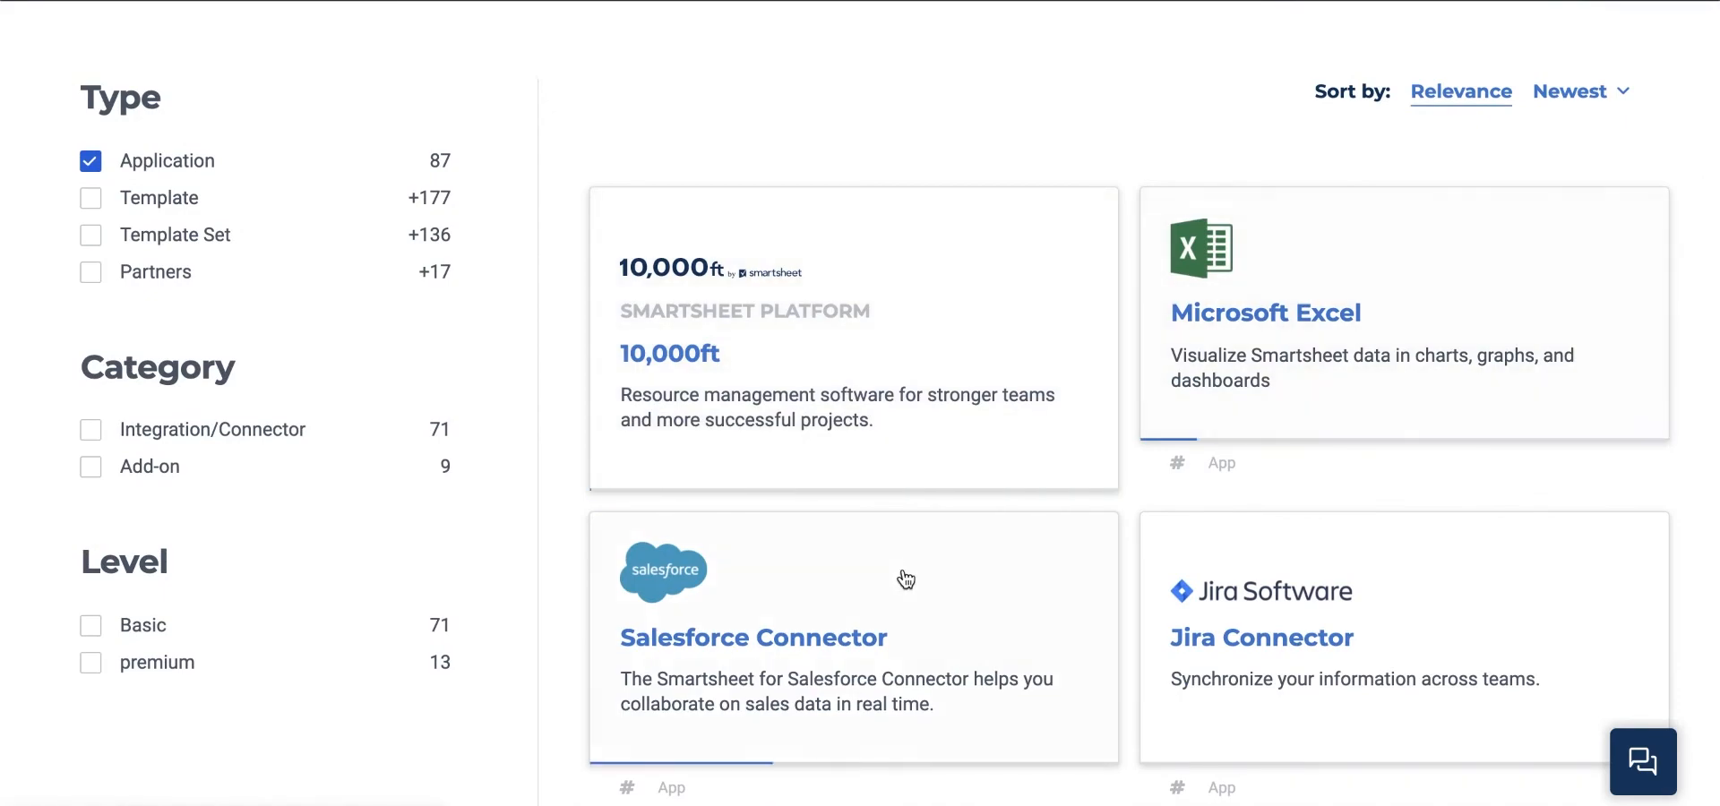
scroll("down", 3)
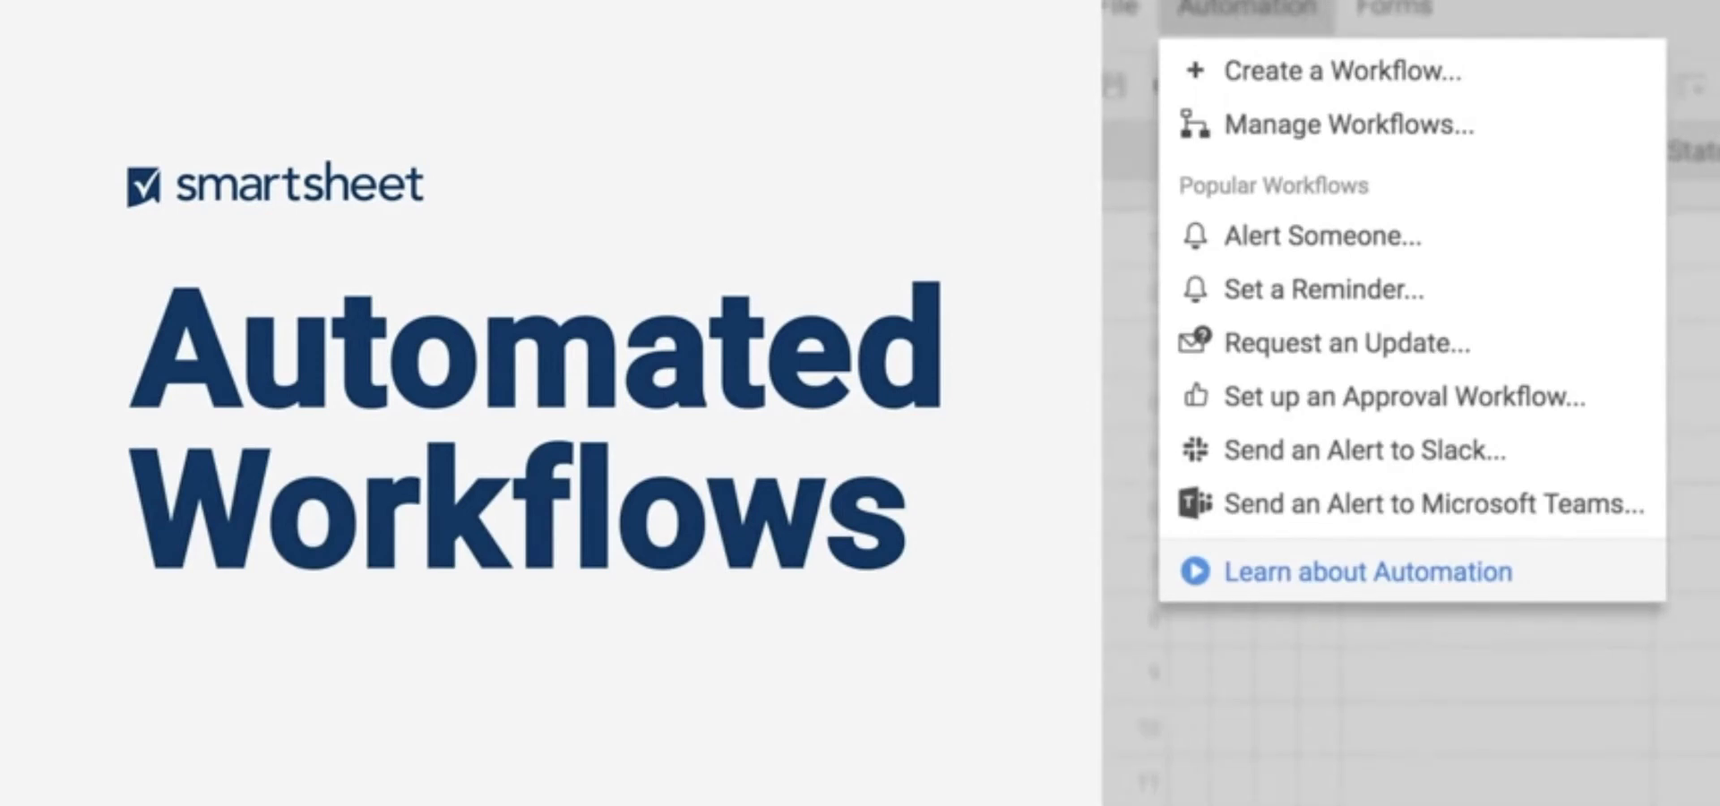
- From the sheet's Automation menu, choose Create a Workflow
left_click(188, 47)
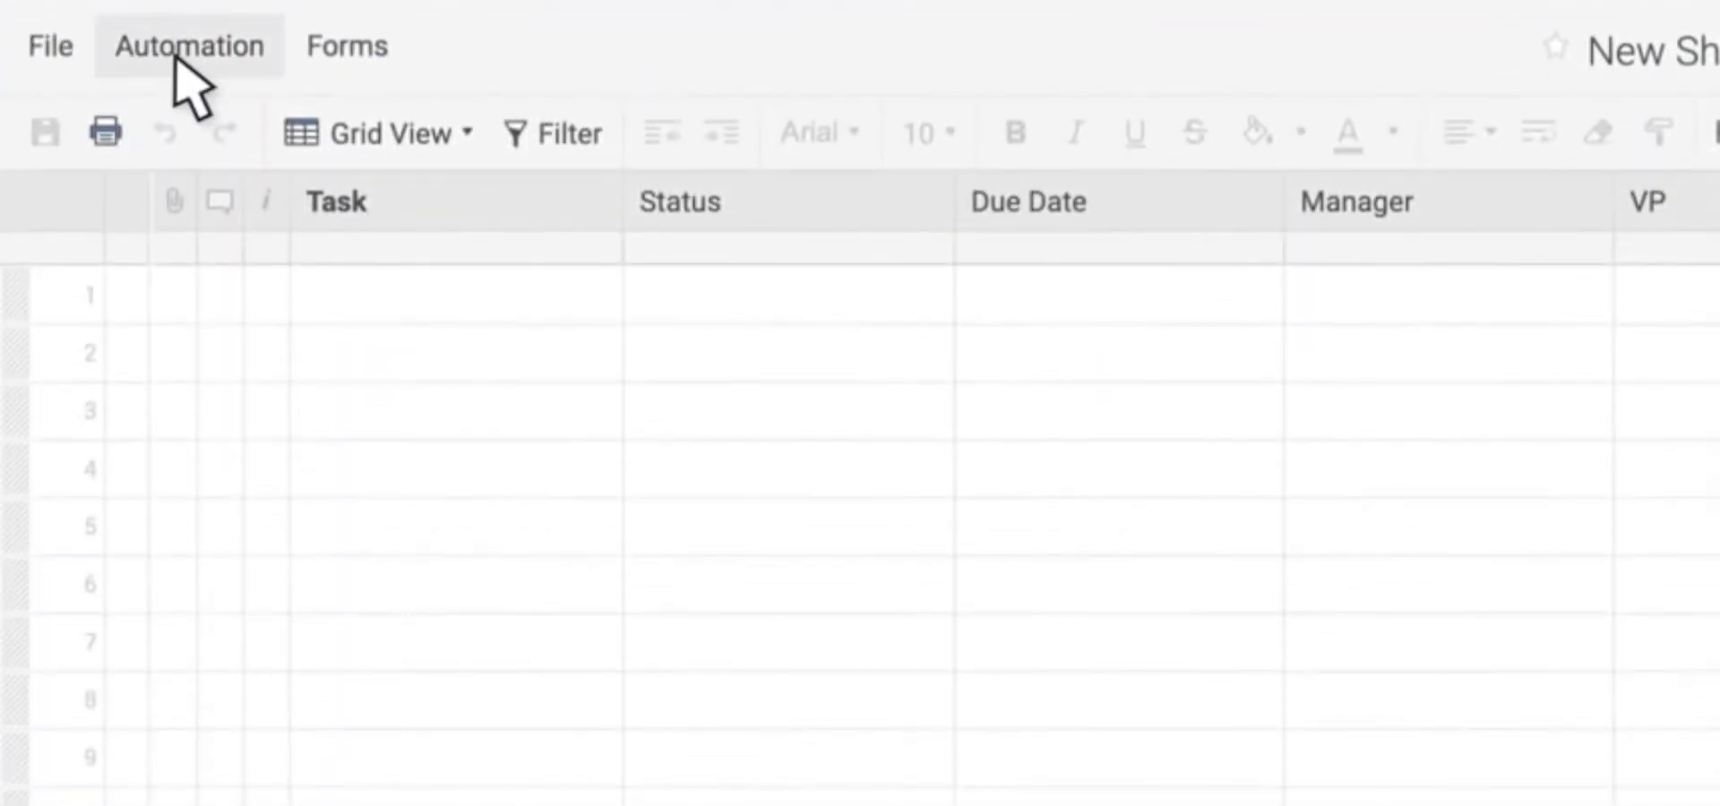
left_click(188, 46)
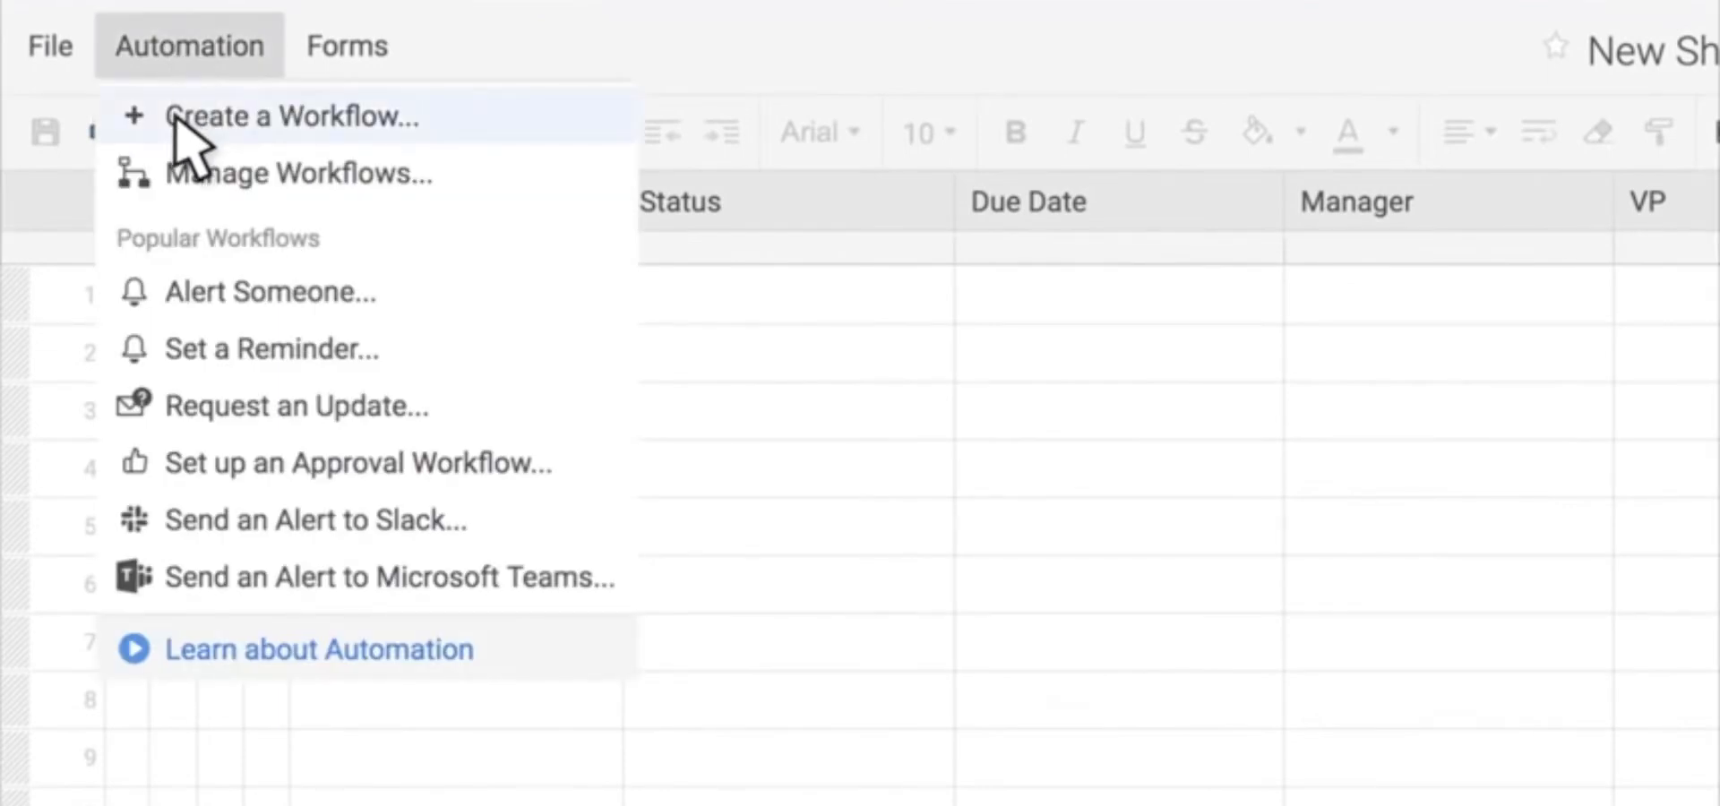
left_click(292, 118)
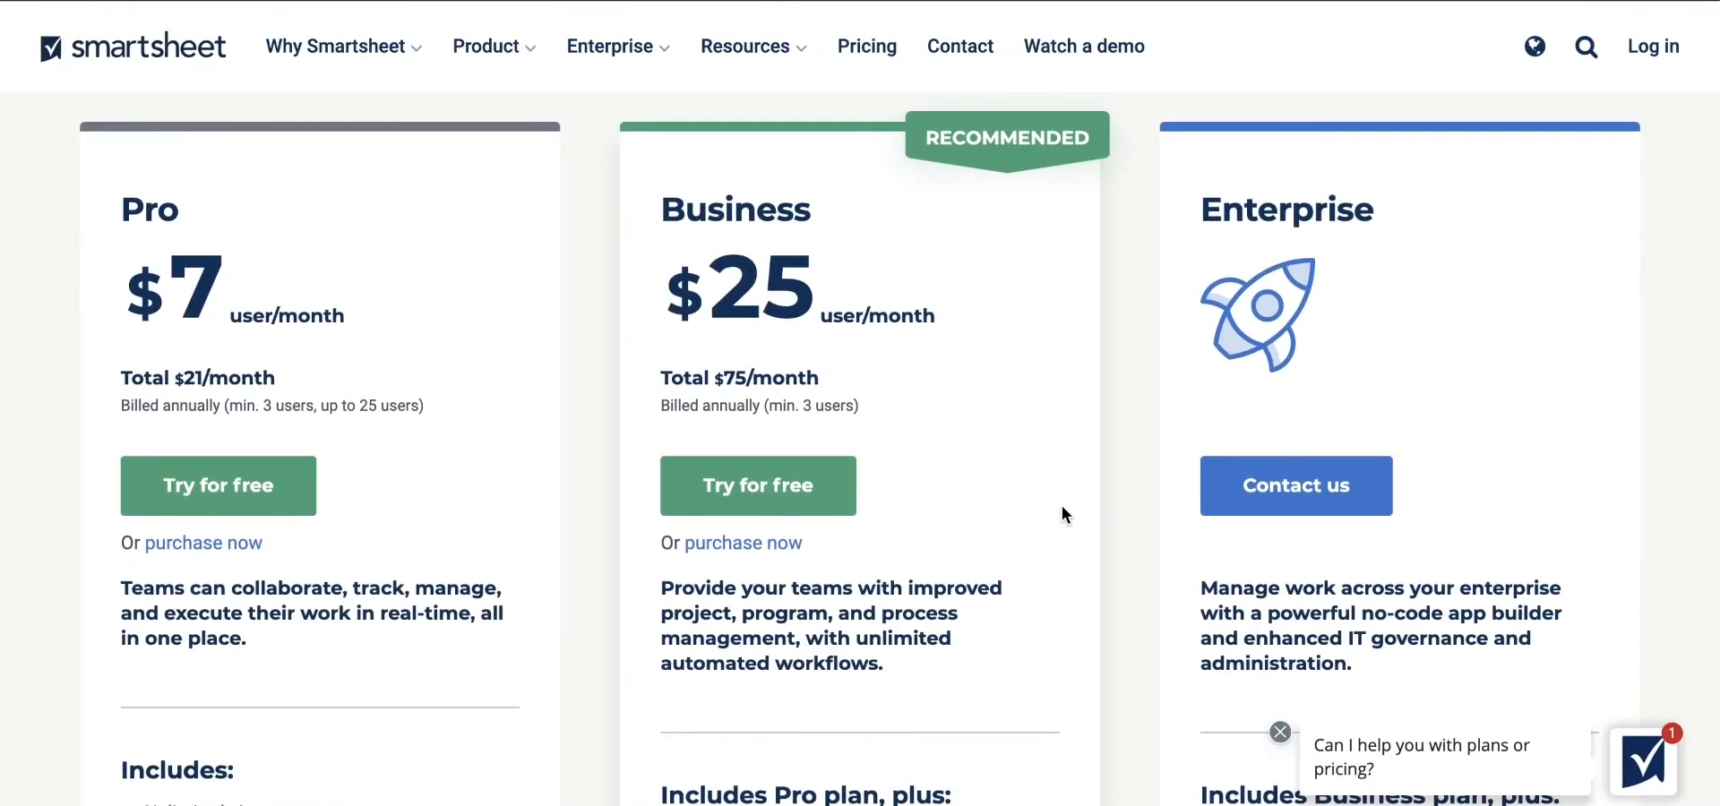
mouse_move(1349, 329)
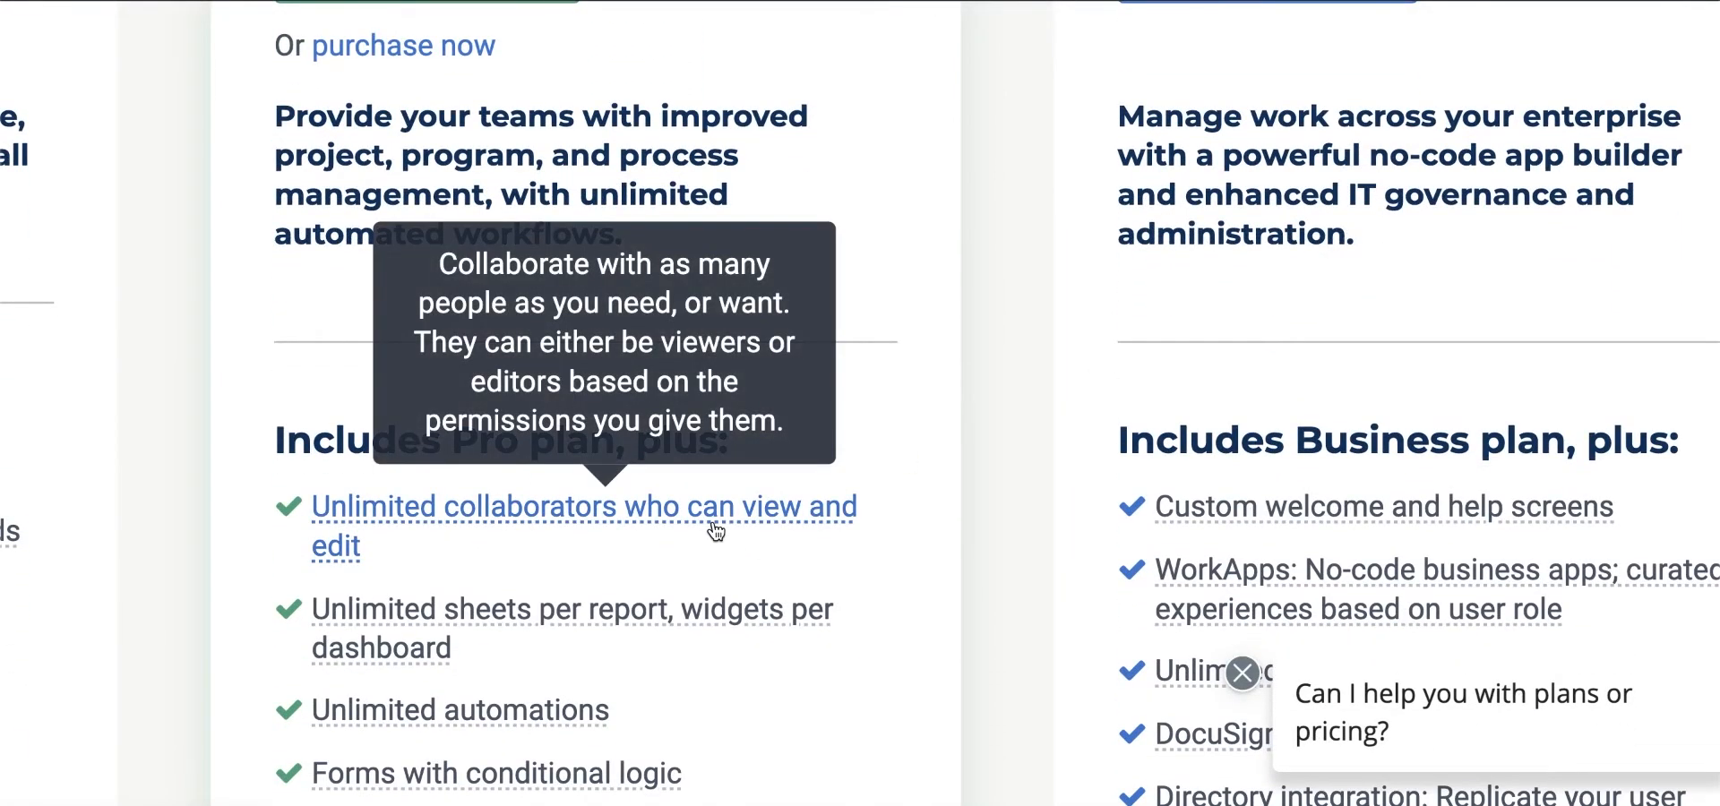
mouse_move(611, 532)
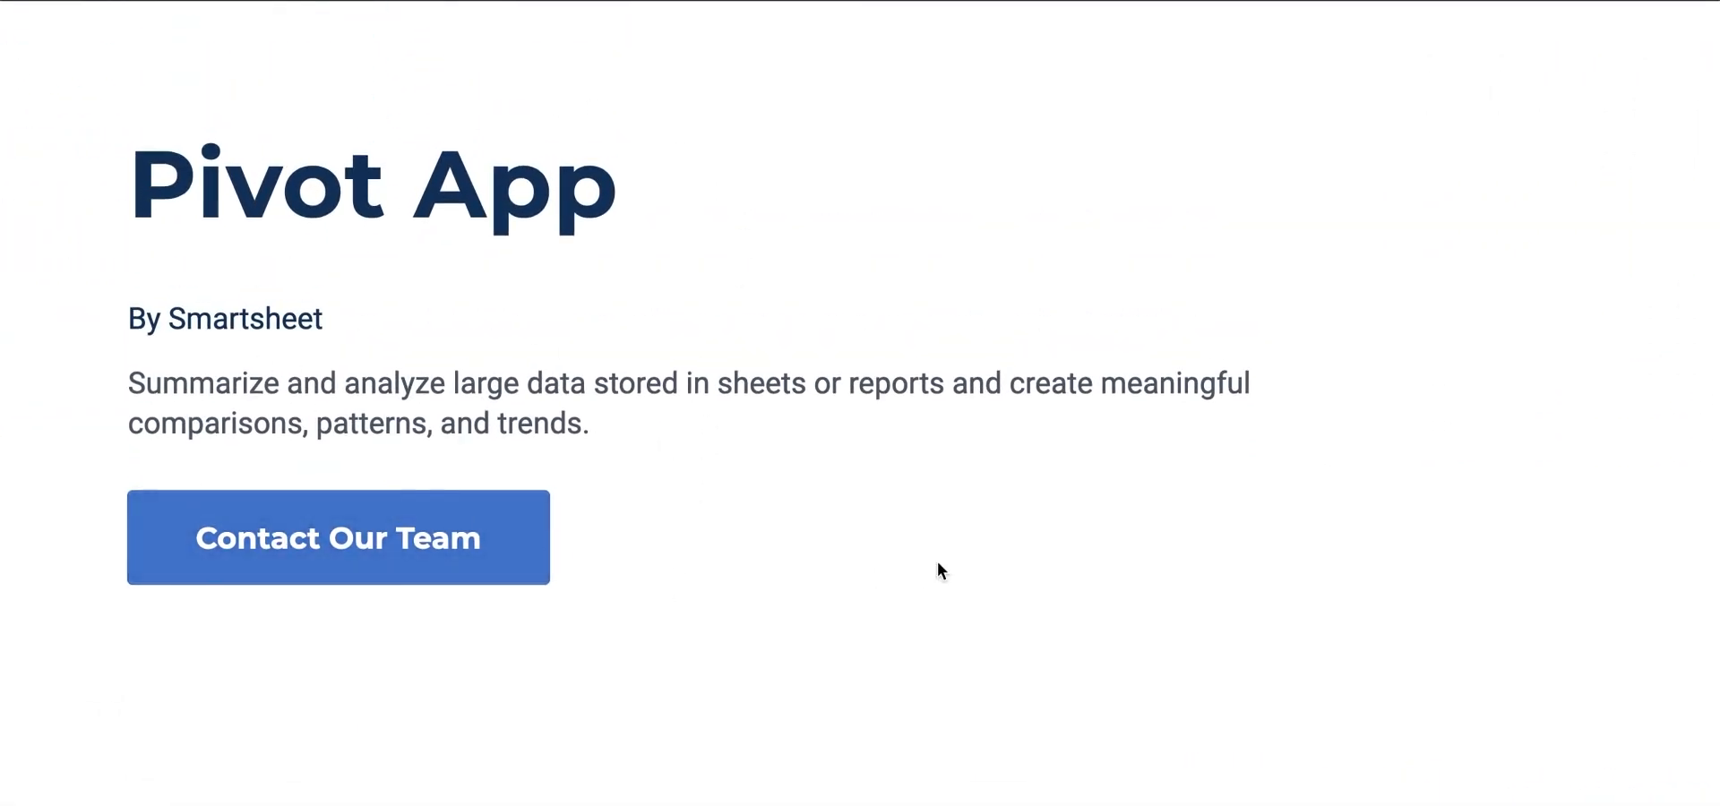
- Scroll down the Pivot App product page
scroll("down", 3)
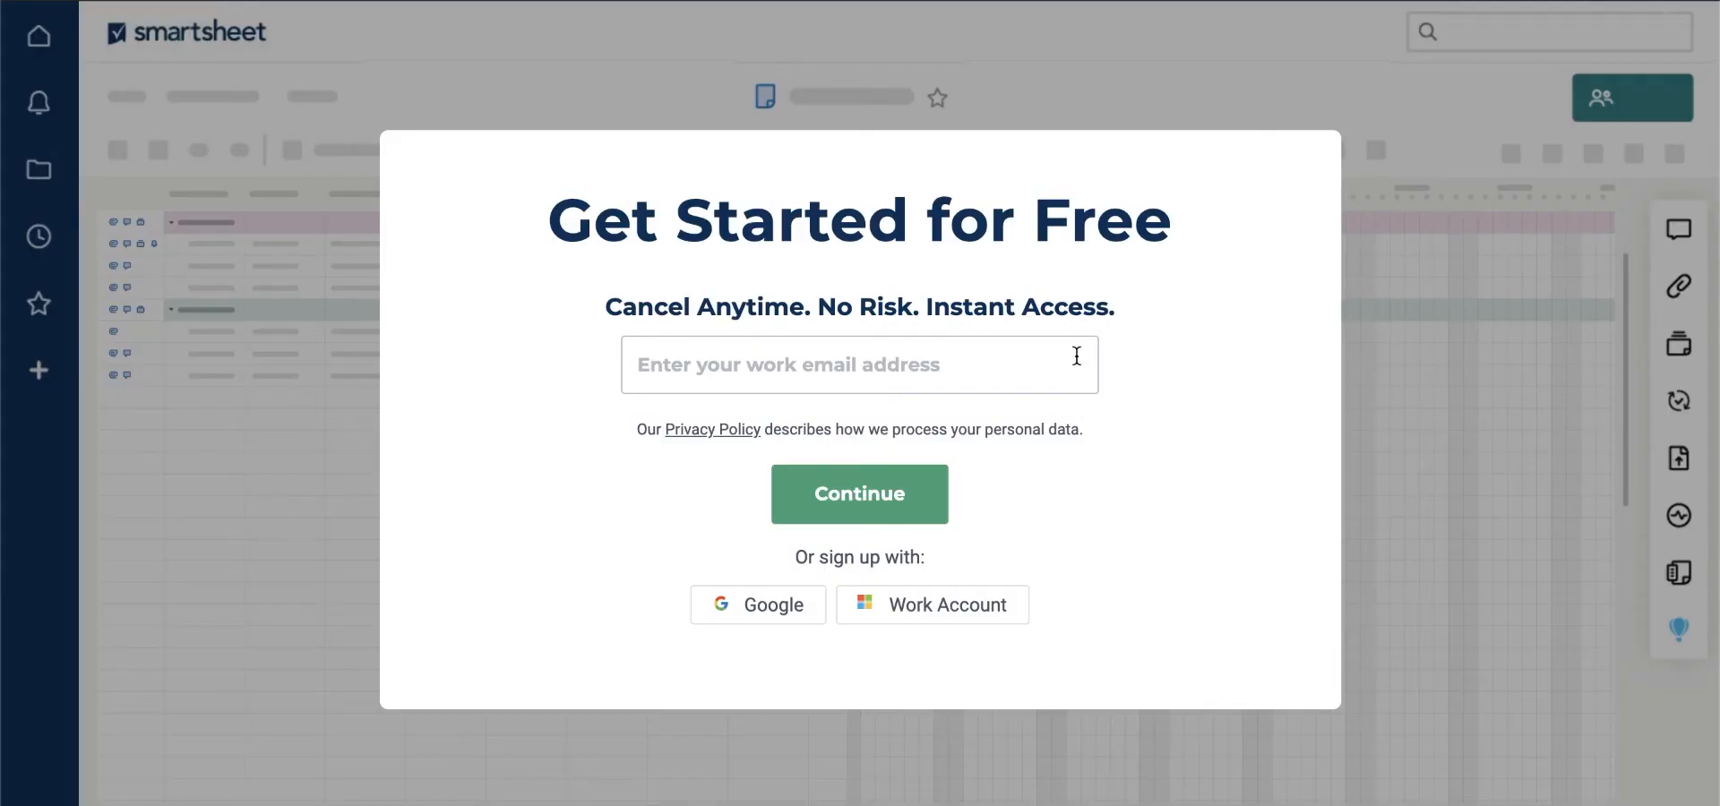
mouse_move(548, 222)
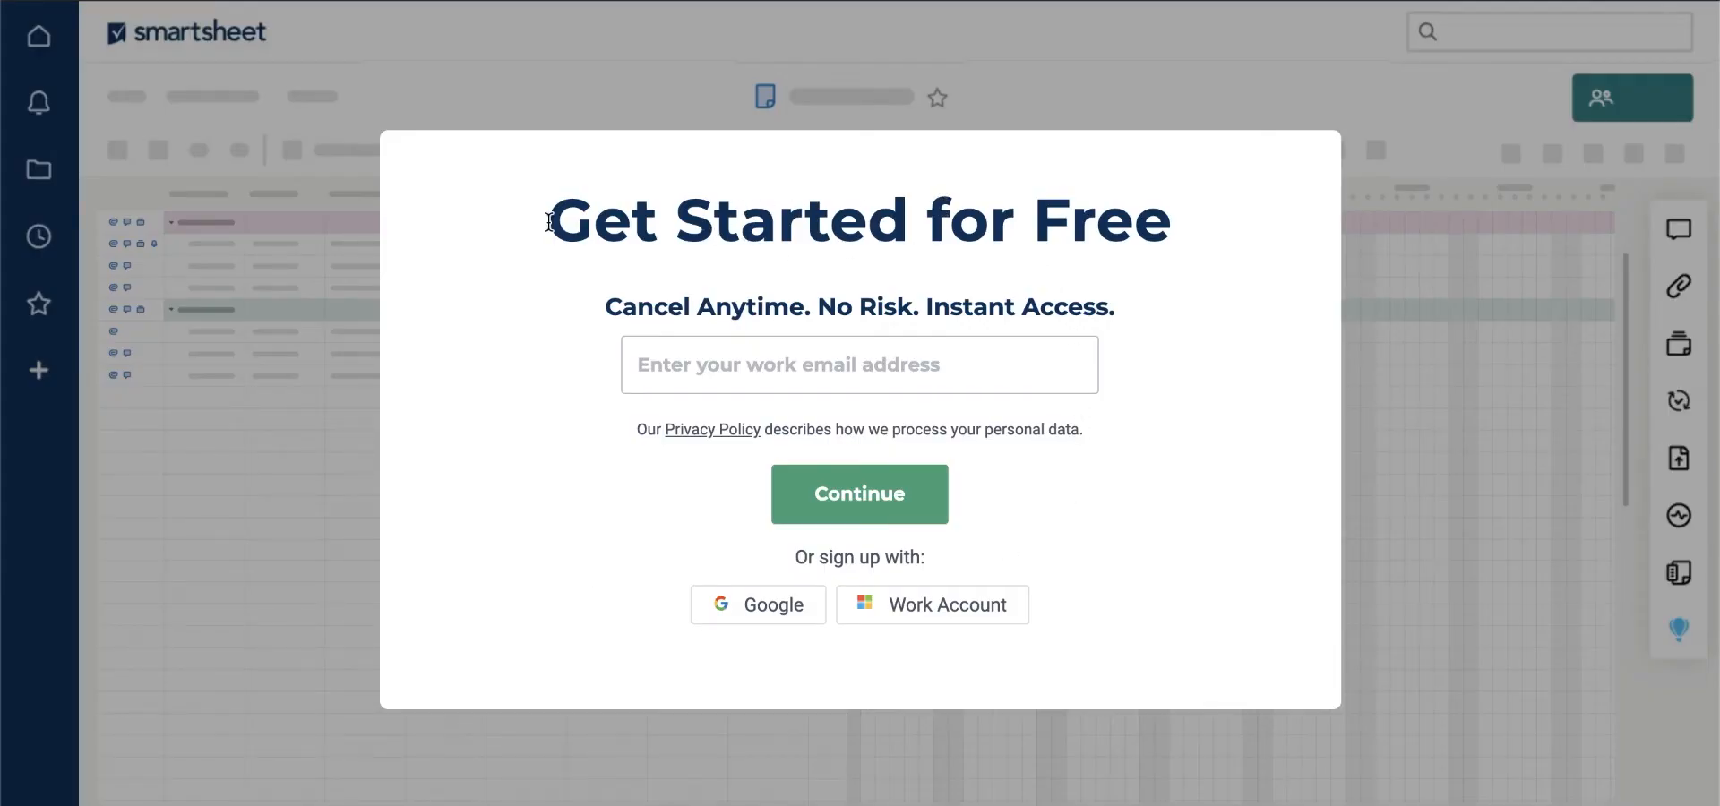
mouse_move(658, 310)
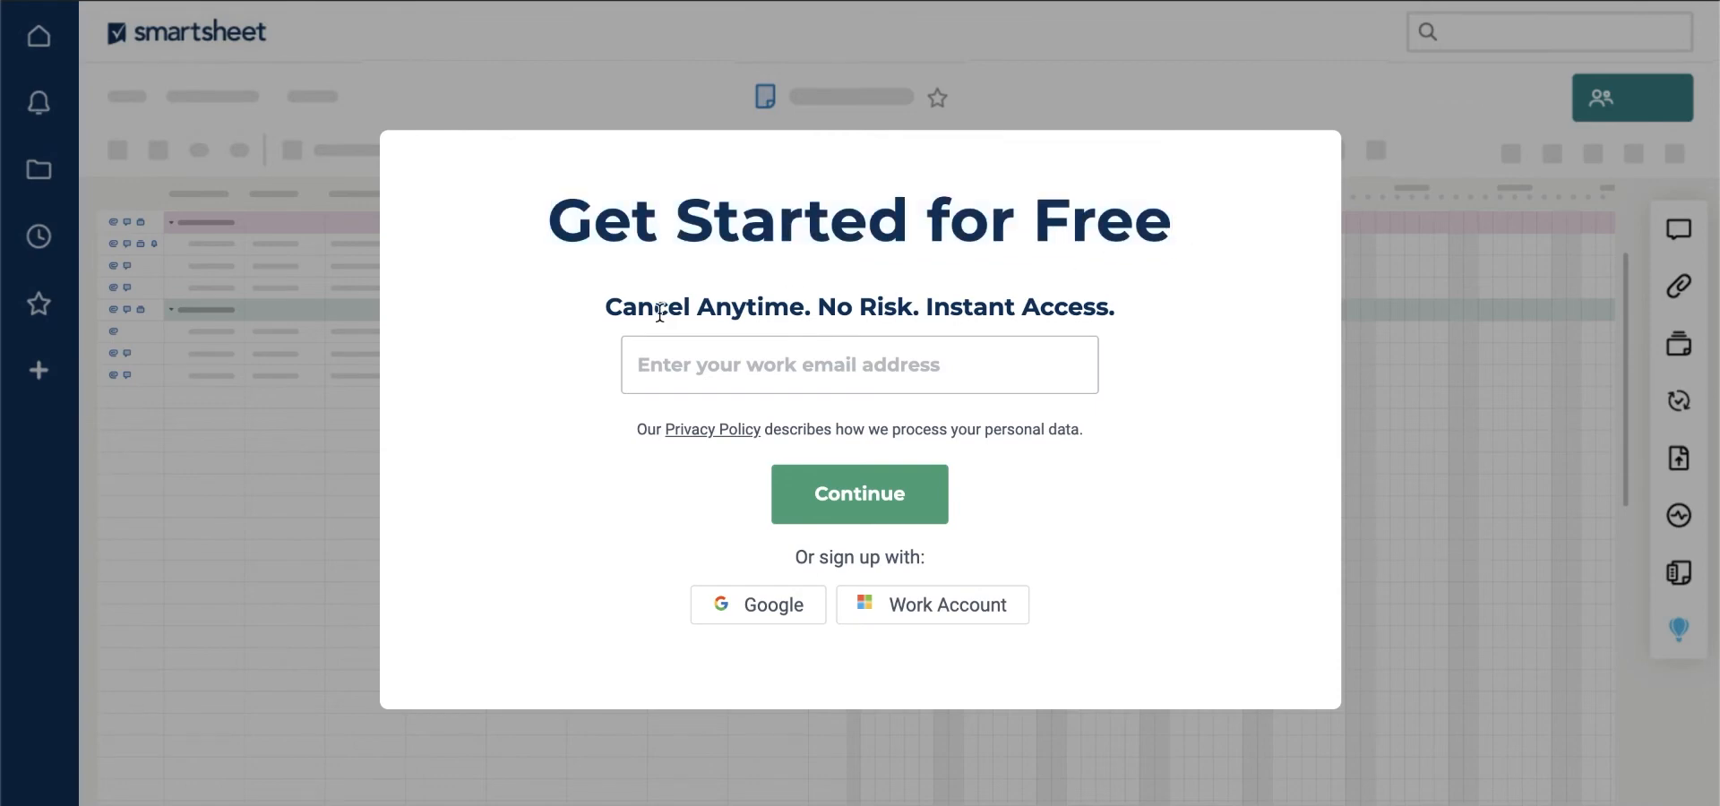
mouse_move(1139, 349)
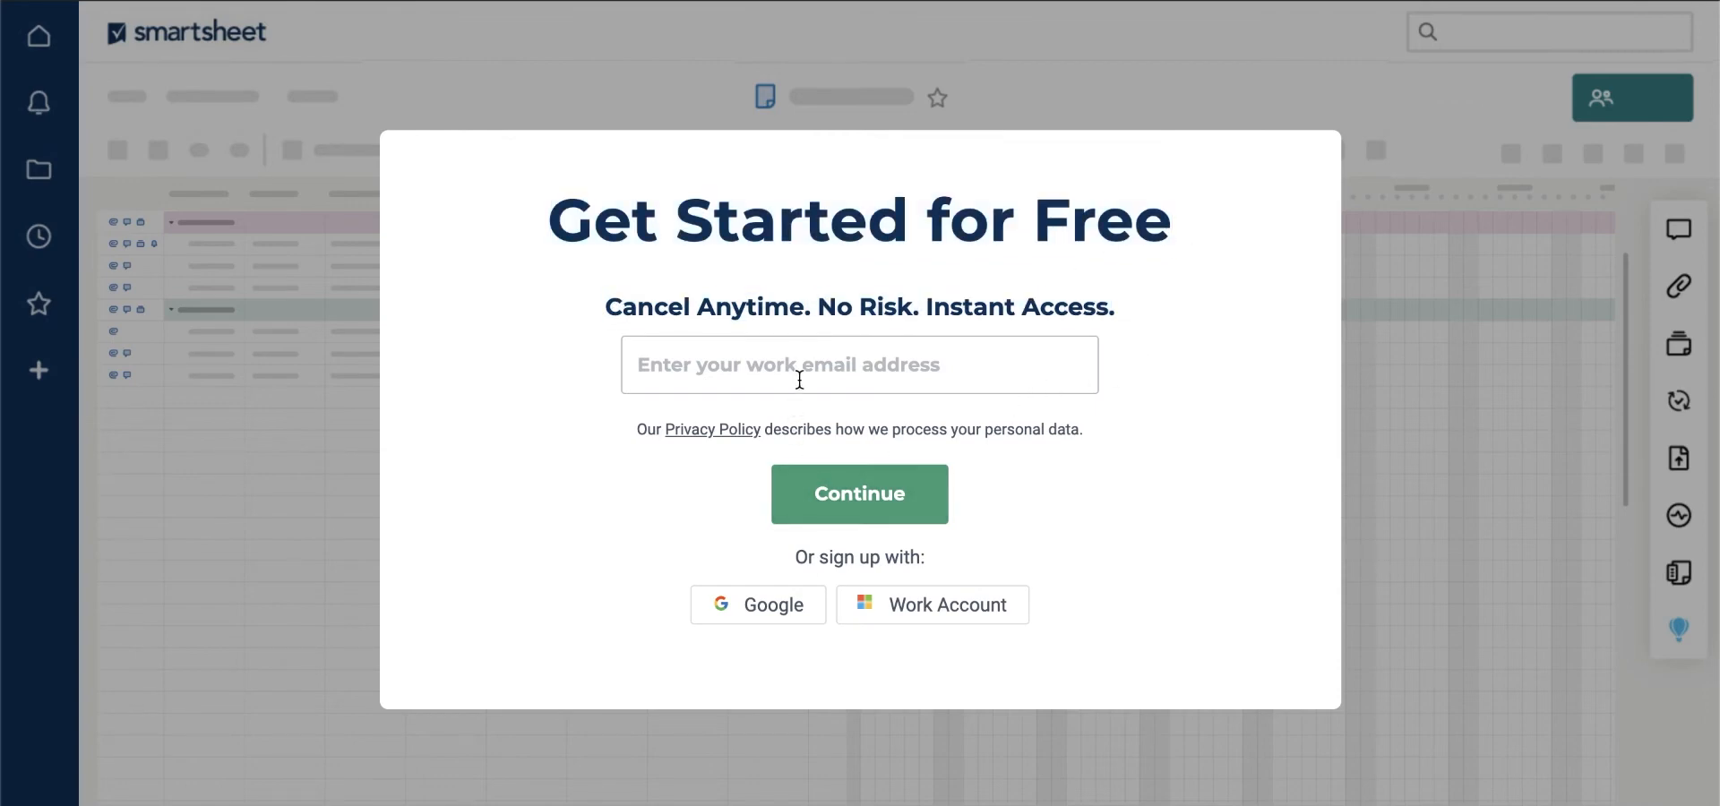
- Focus the work email field in the Get Started for Free sign-up prompt
left_click(858, 494)
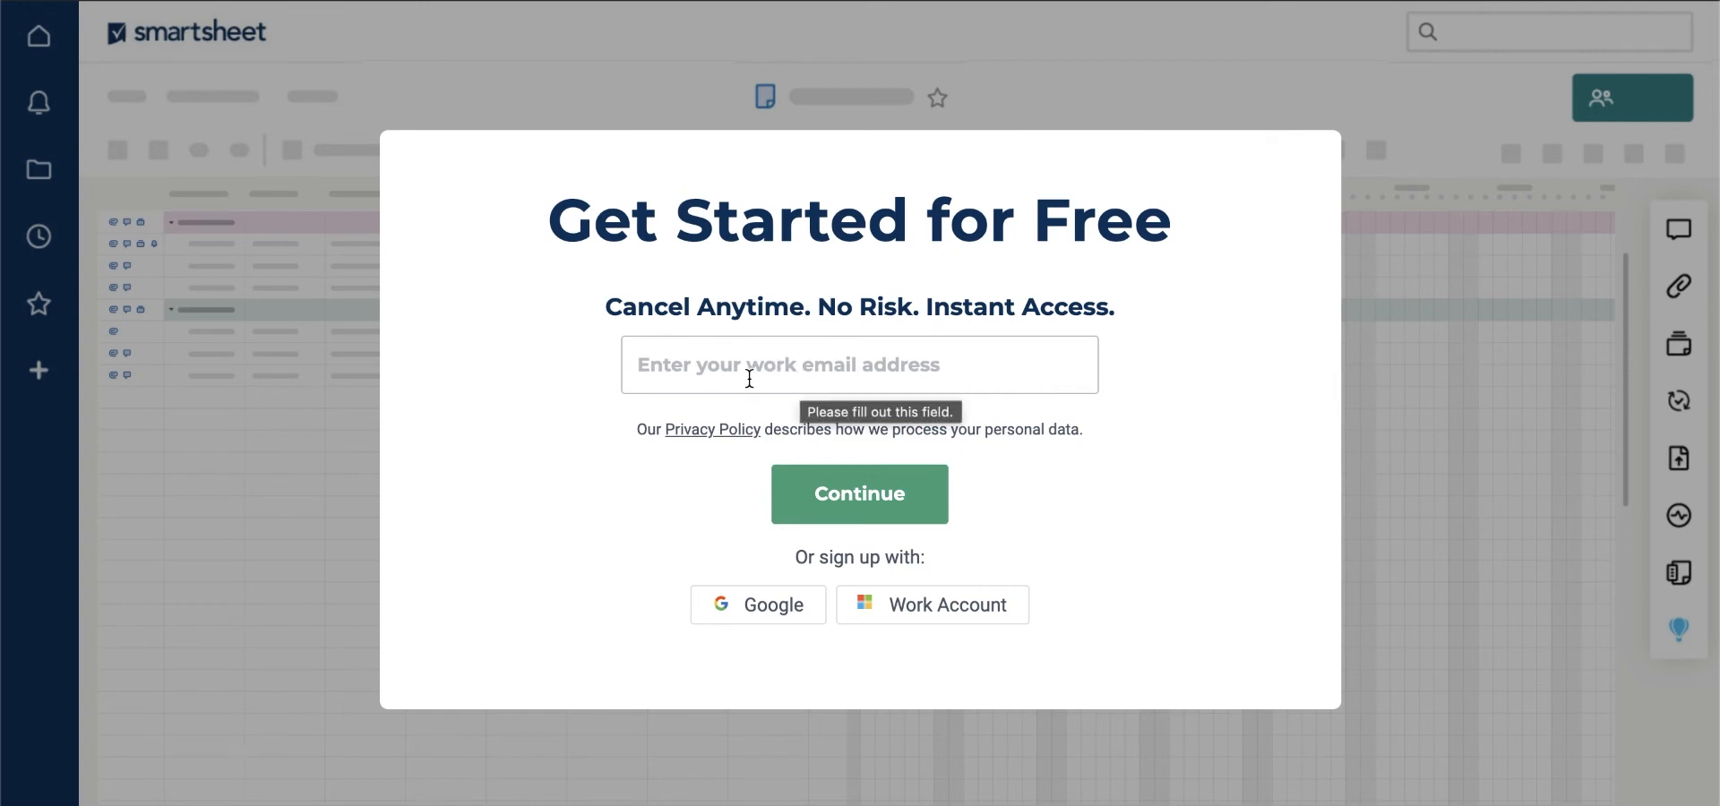
mouse_move(840, 378)
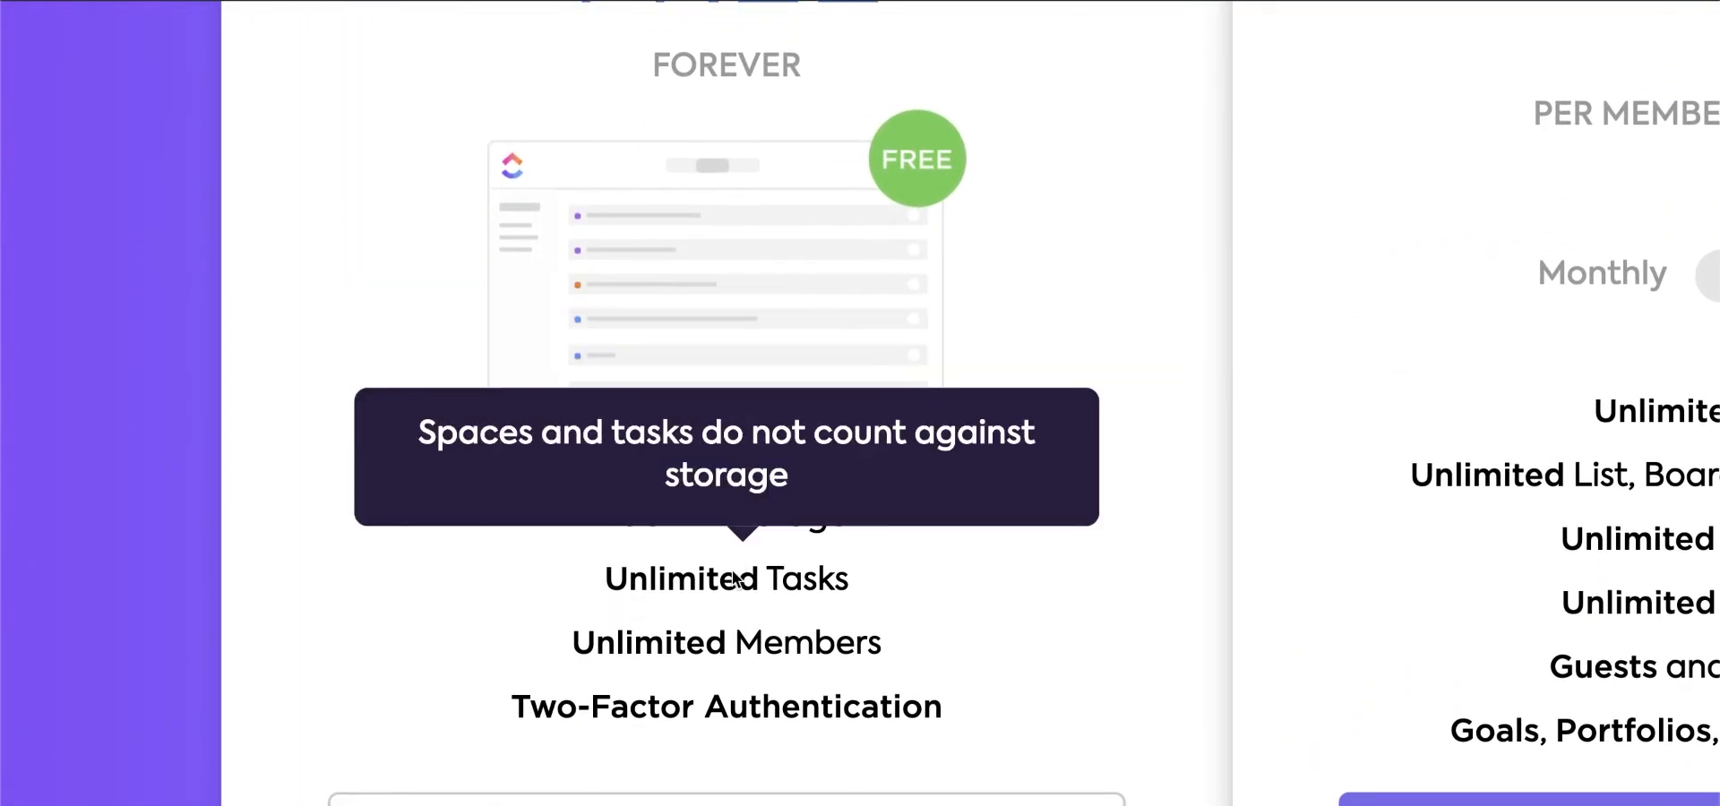
mouse_move(917, 427)
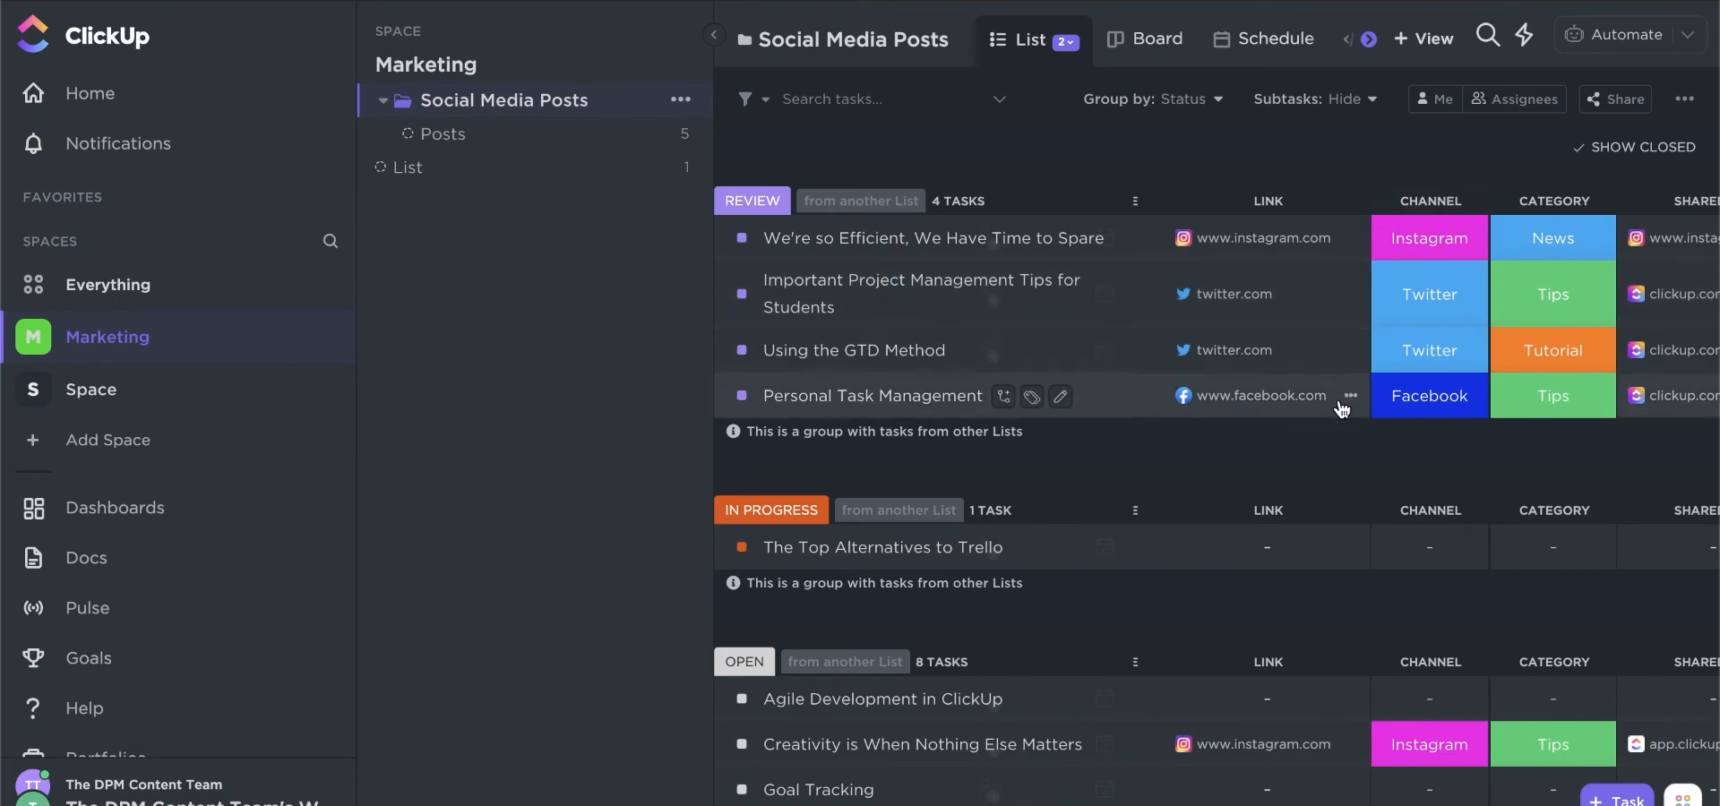
mouse_move(1334, 476)
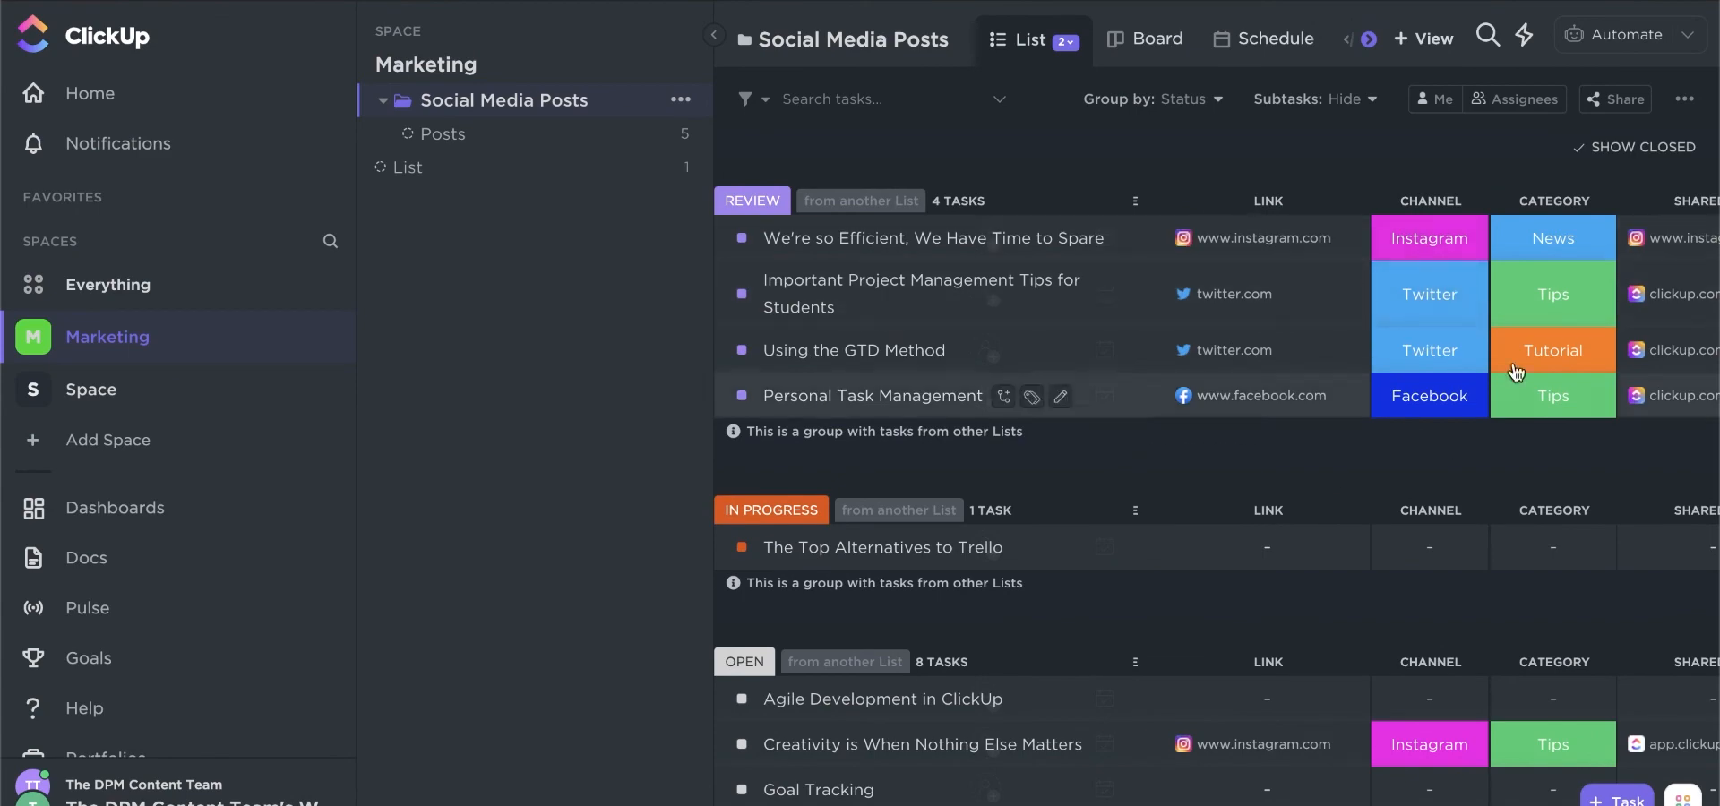
mouse_move(1513, 373)
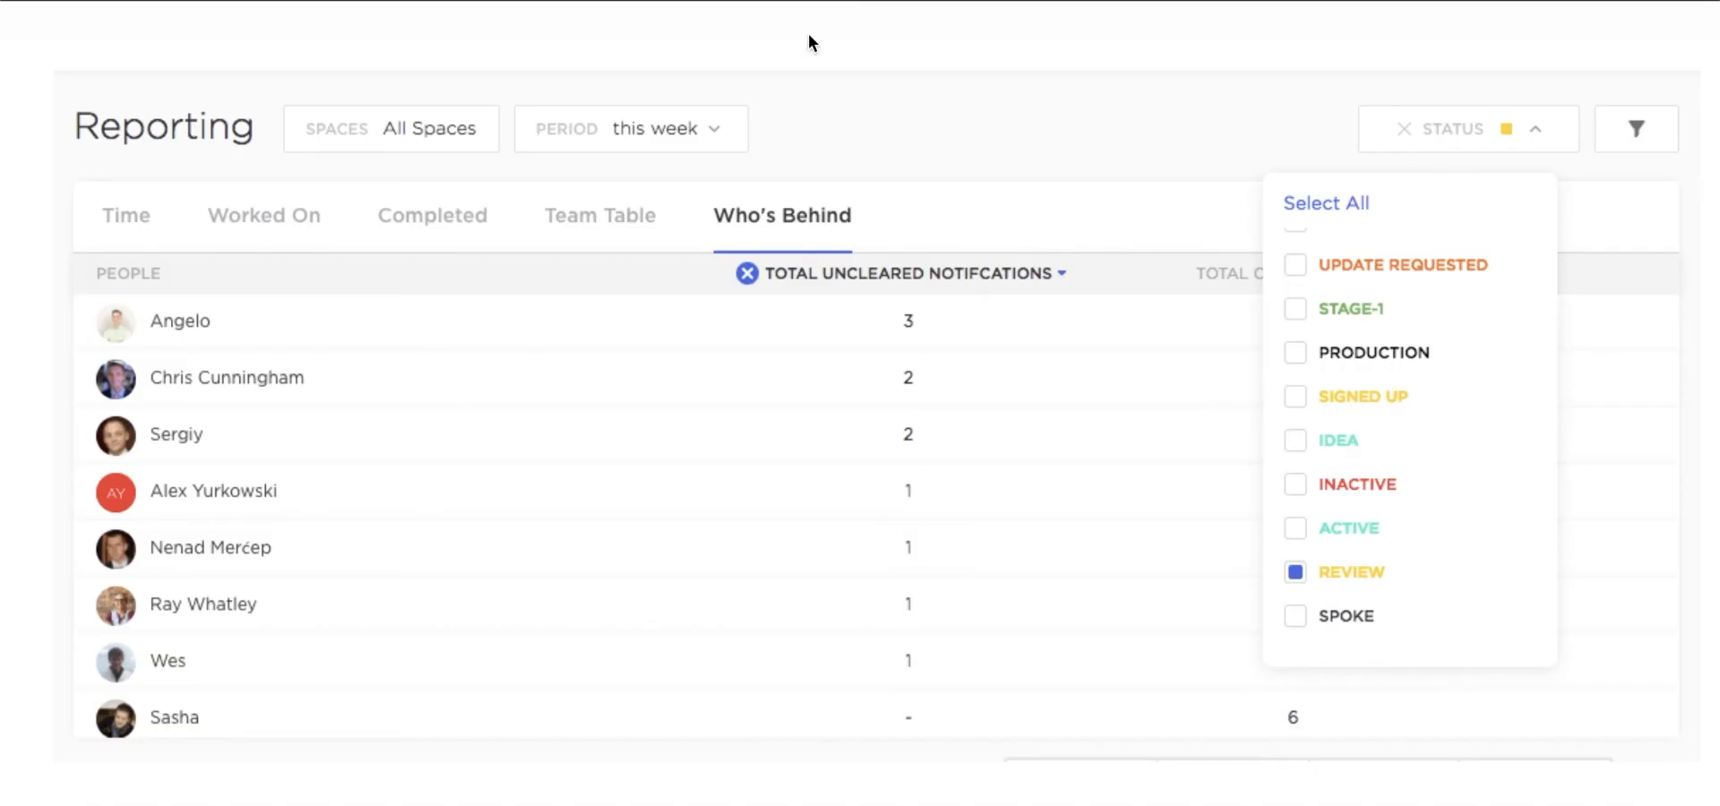
mouse_move(712, 190)
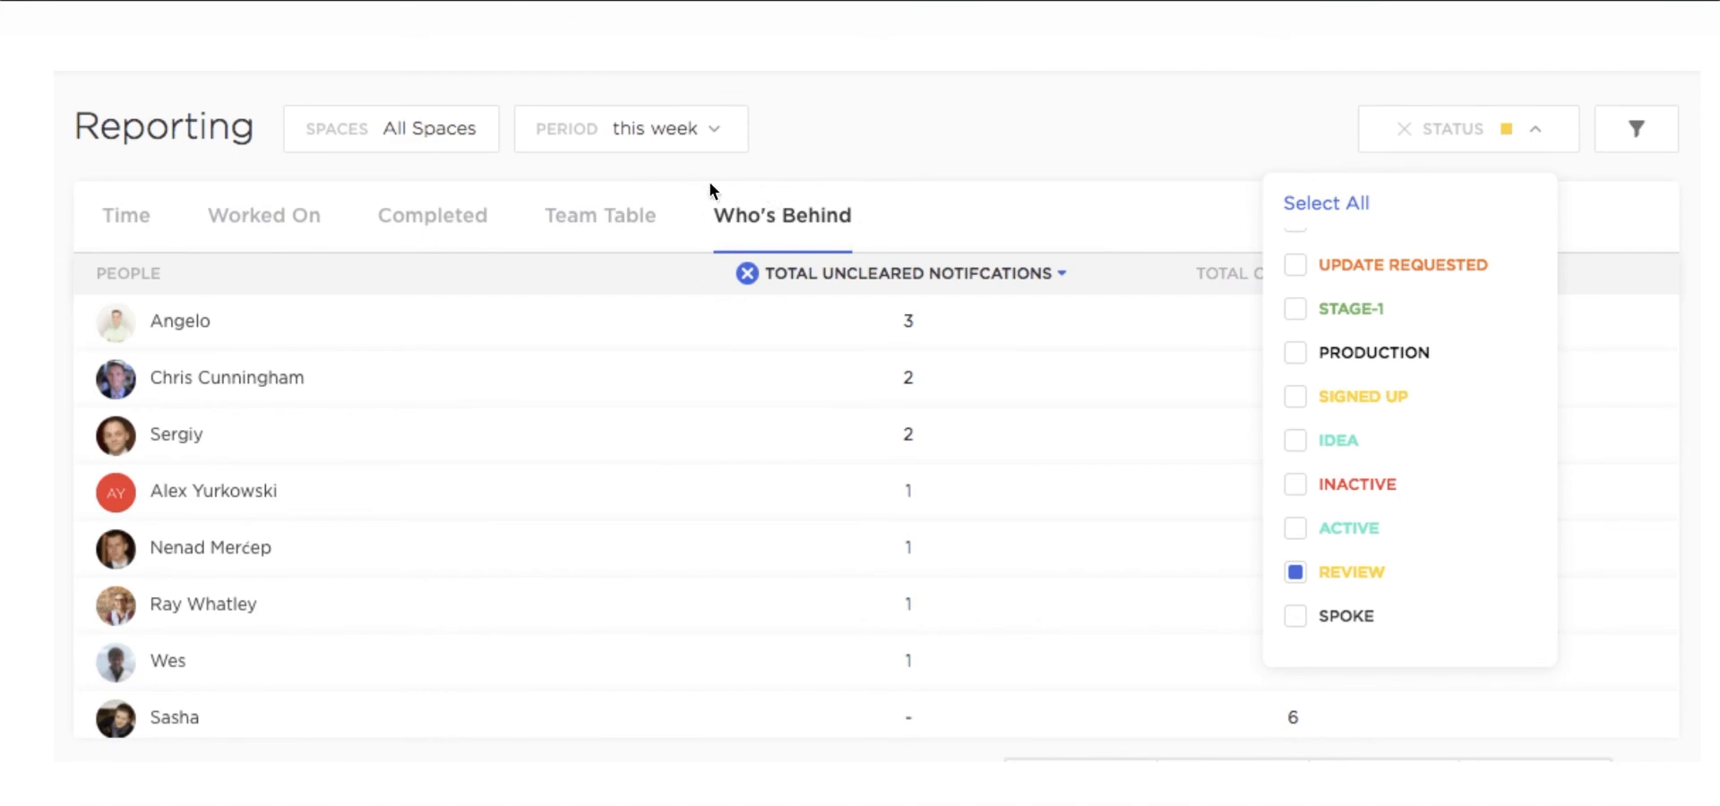
mouse_move(278, 516)
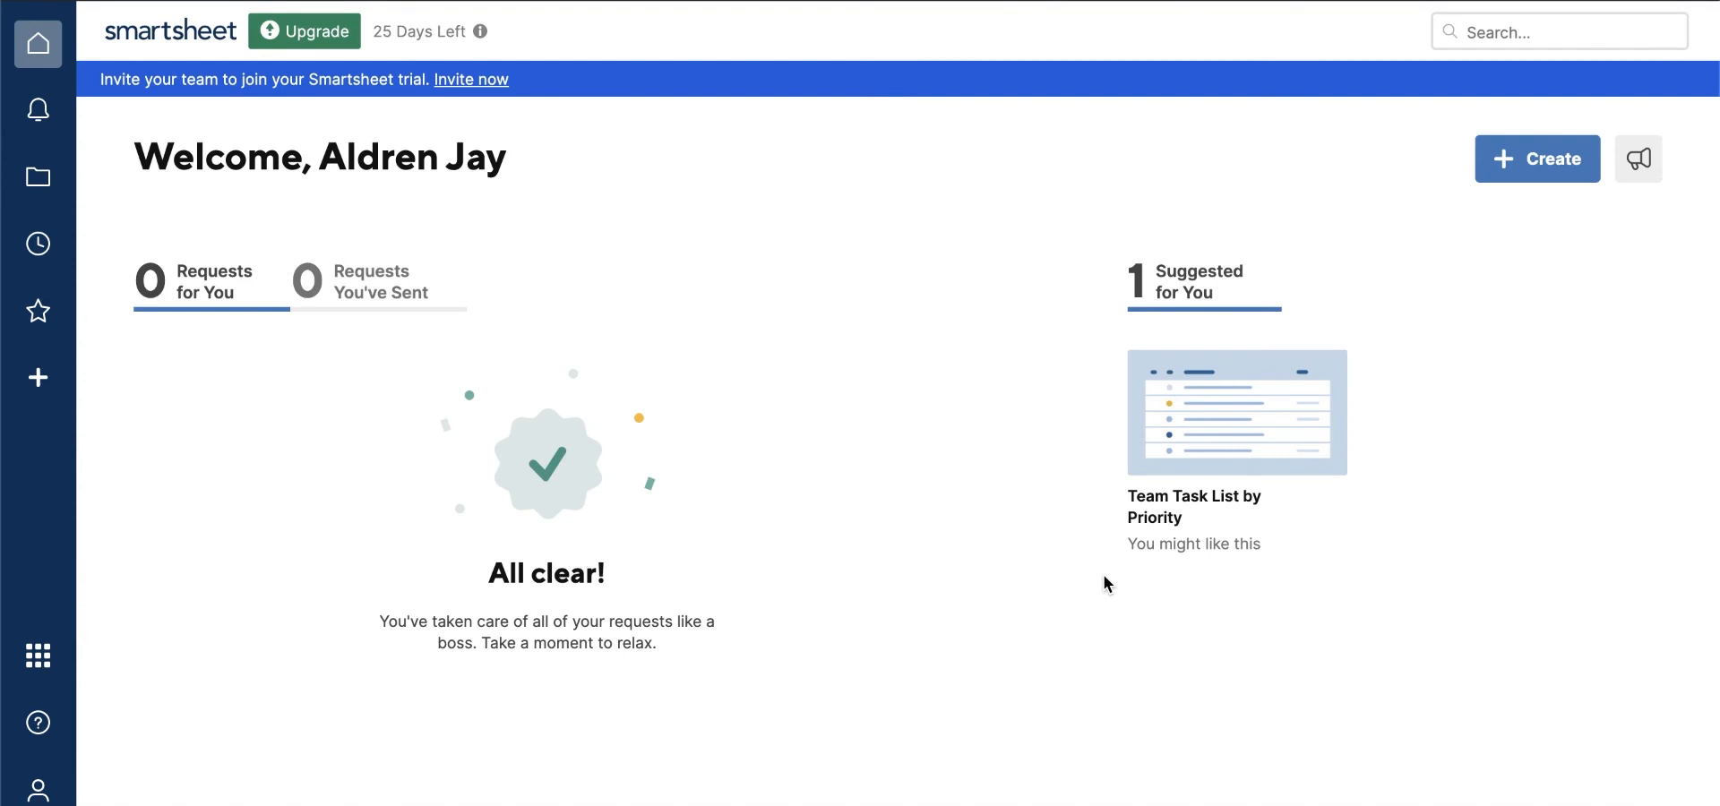
mouse_move(1201, 93)
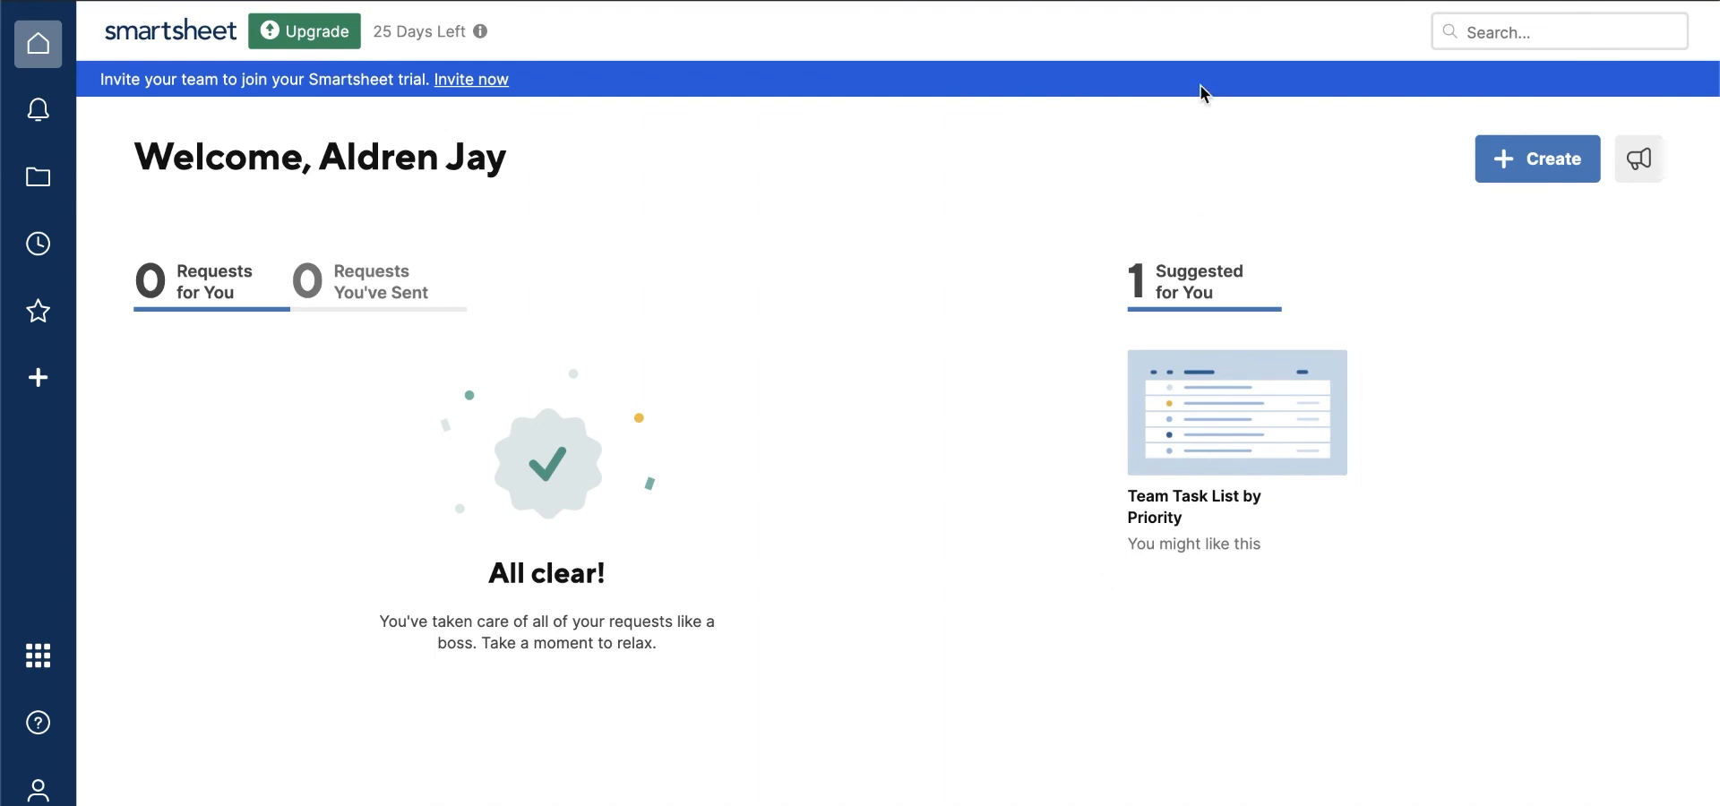